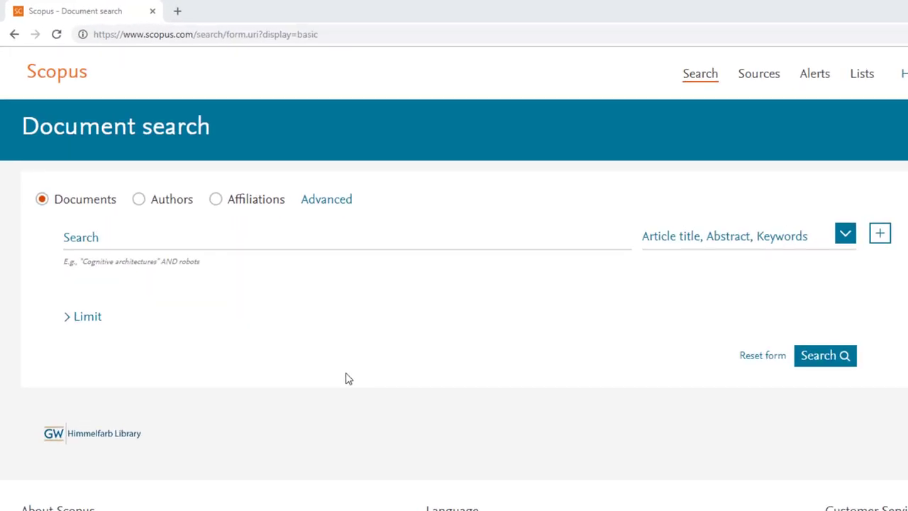
mouse_move(860, 267)
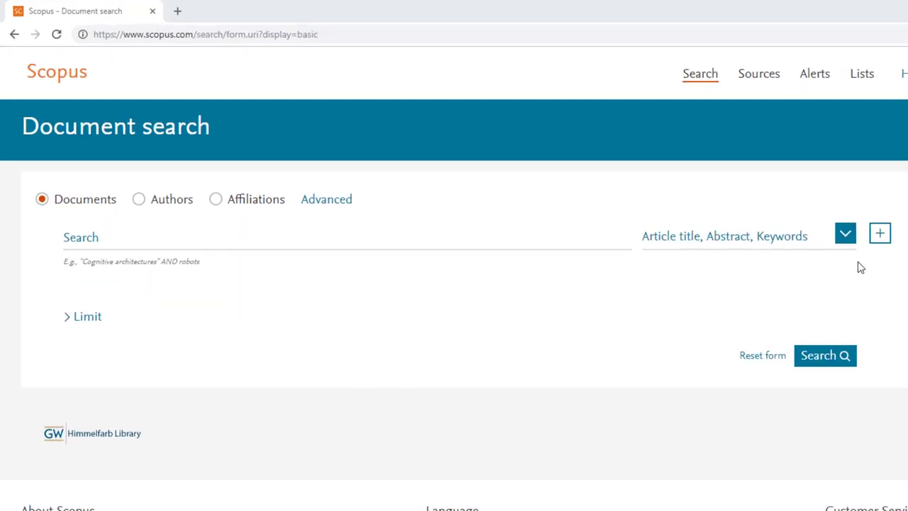
Add a second search row joined to the first with AND
click(880, 233)
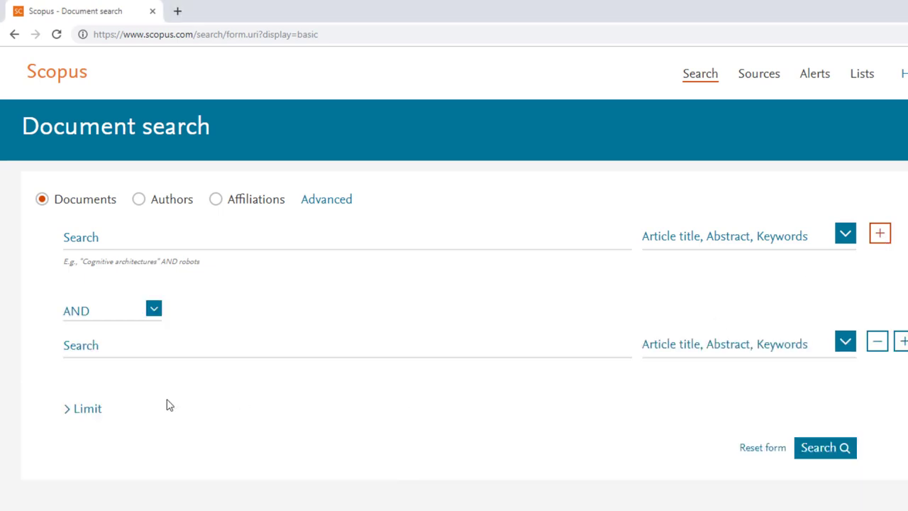
mouse_move(317, 476)
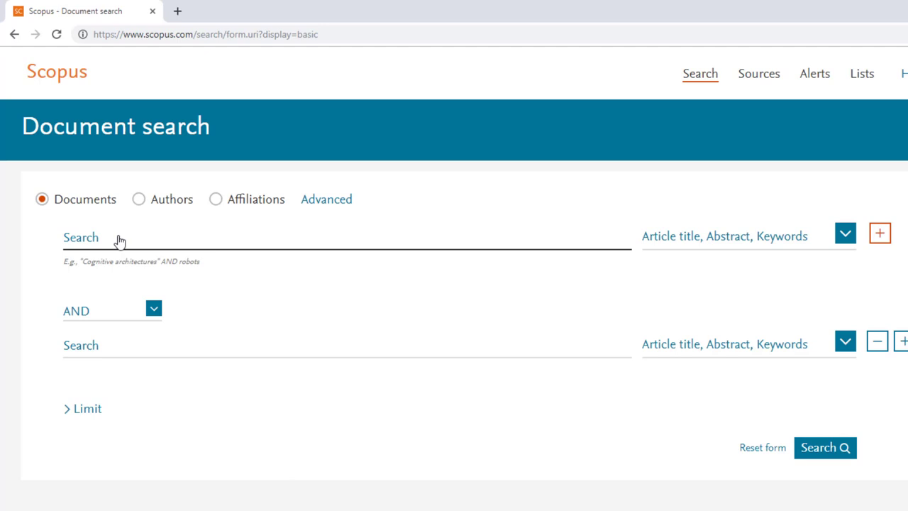
Enter 'sickle cell anemia' in the first search field and 'pathophysiology' in the second
text(sickle cell anemia)
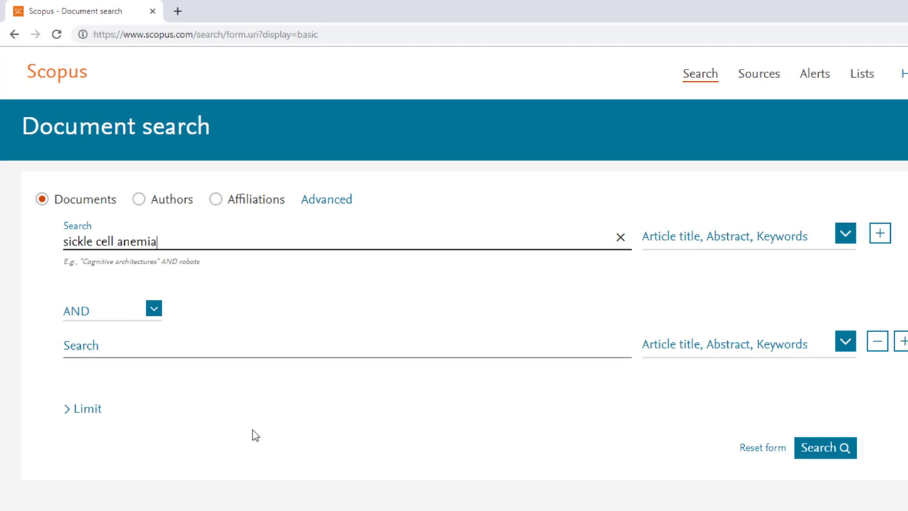
mouse_move(259, 440)
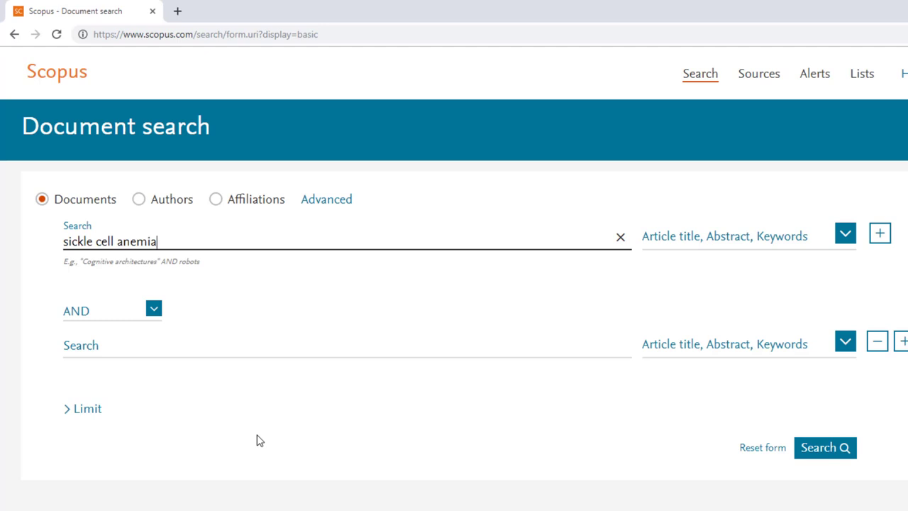
mouse_move(247, 441)
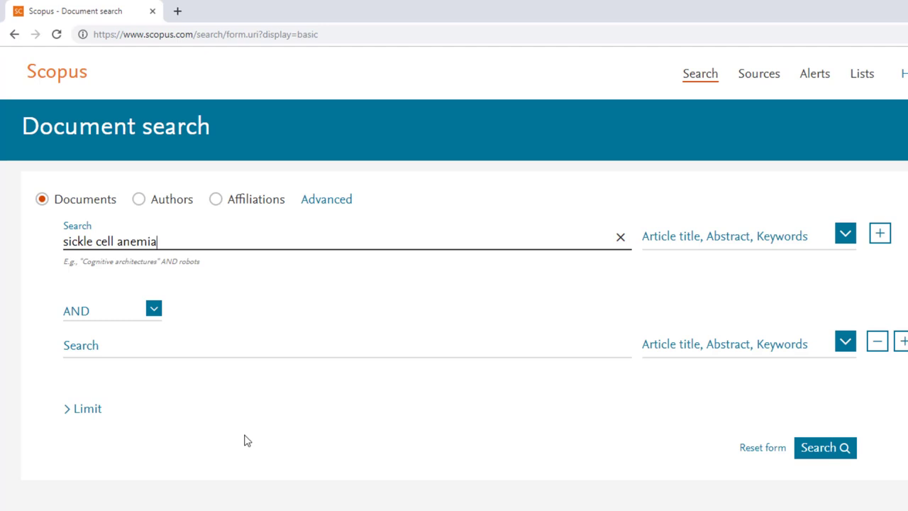
text(p)
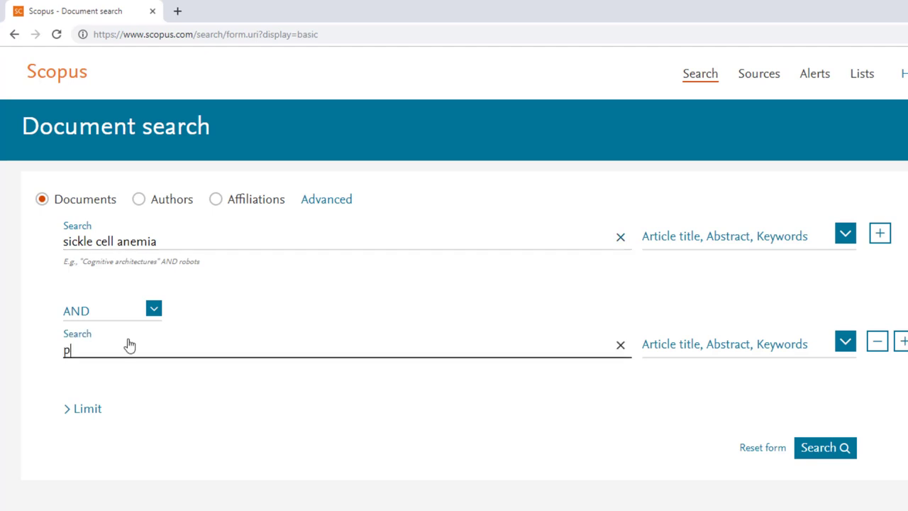
text(athophysi)
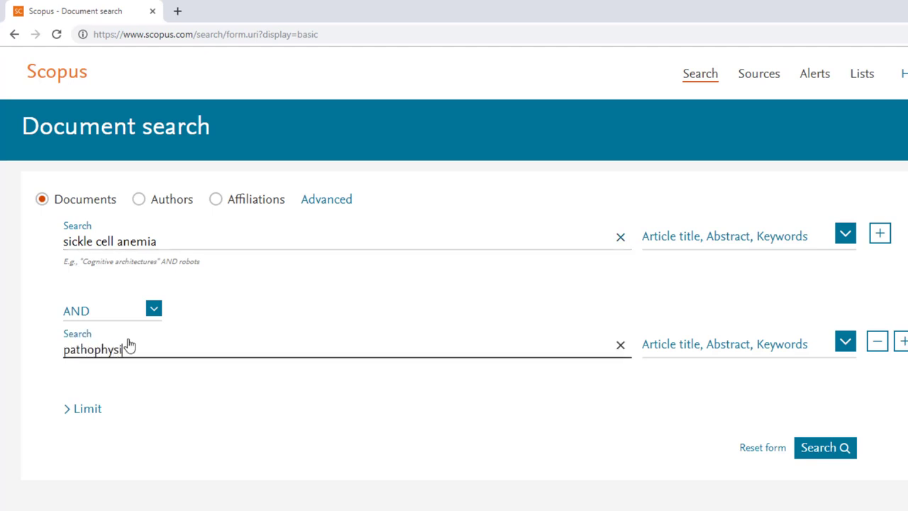
text(ology)
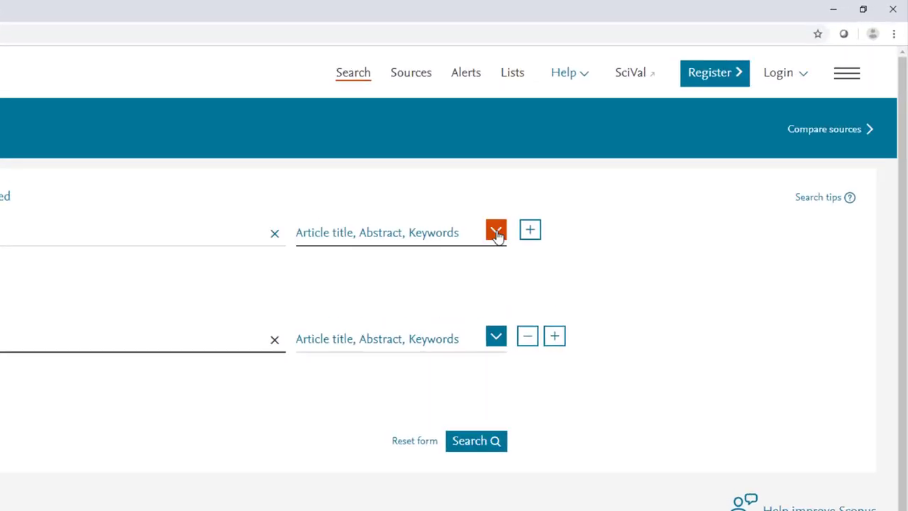
click(495, 232)
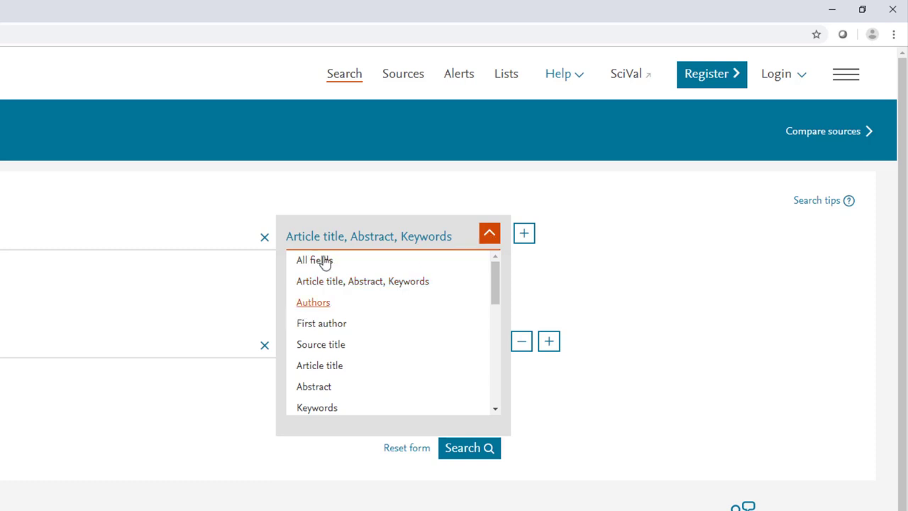
click(489, 232)
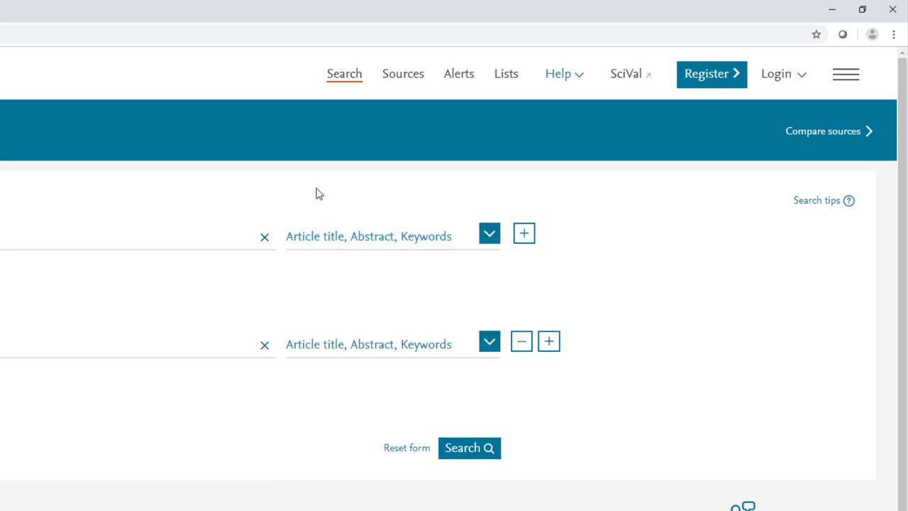
mouse_move(372, 227)
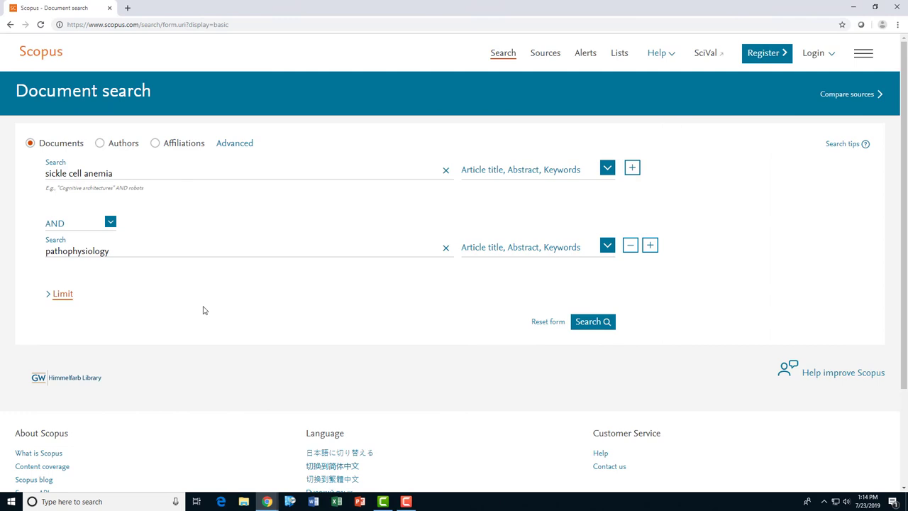
click(156, 252)
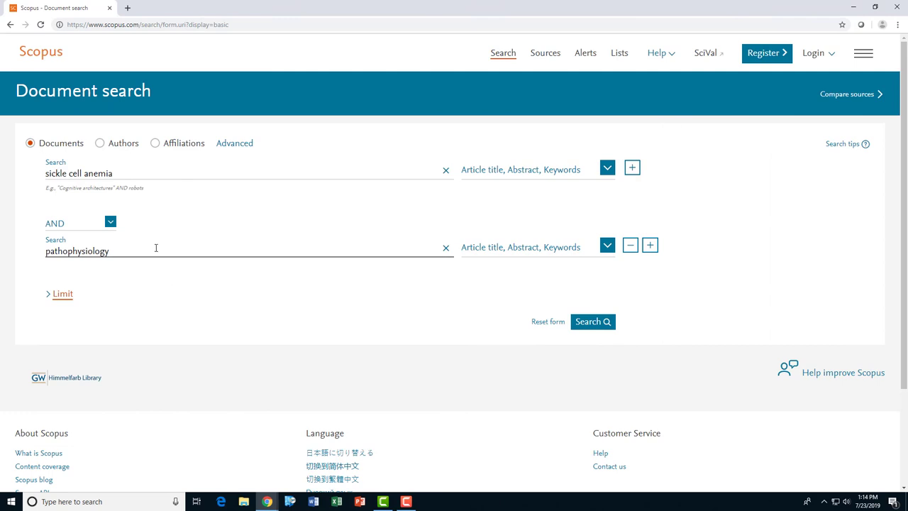
click(110, 222)
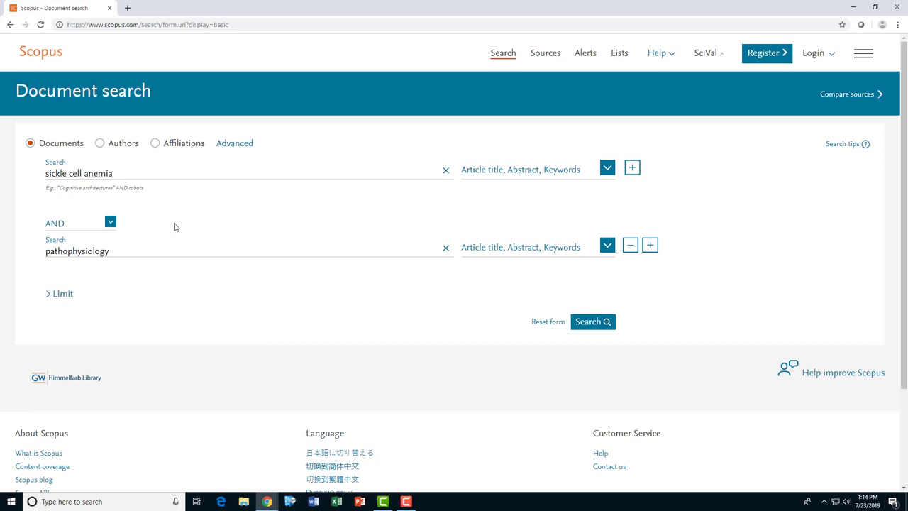
mouse_move(178, 228)
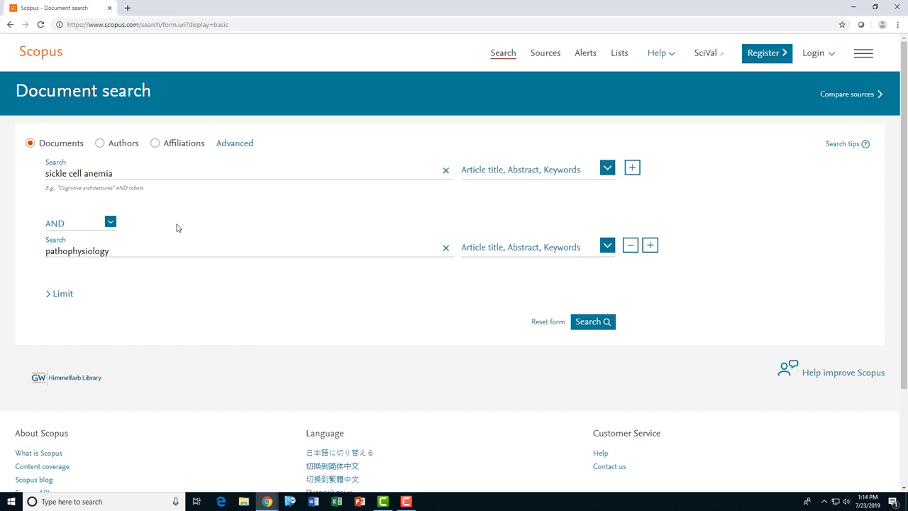
mouse_move(181, 214)
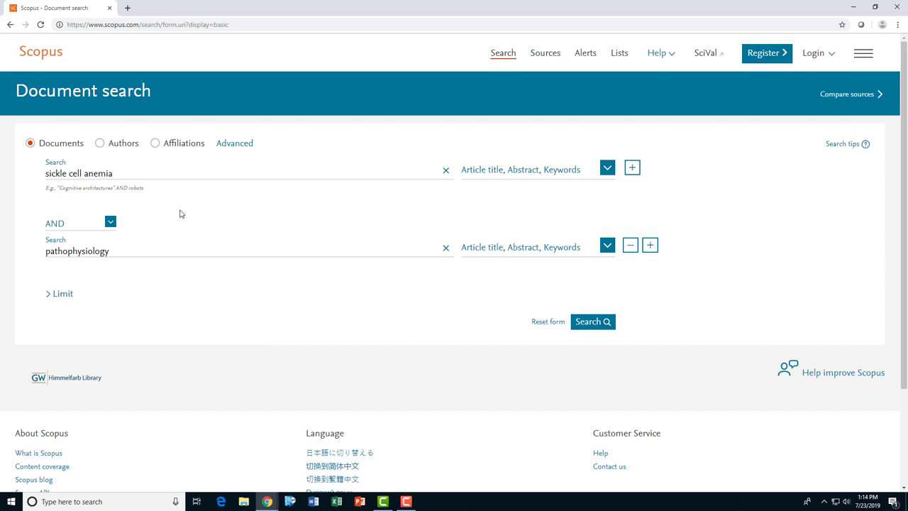
mouse_move(174, 225)
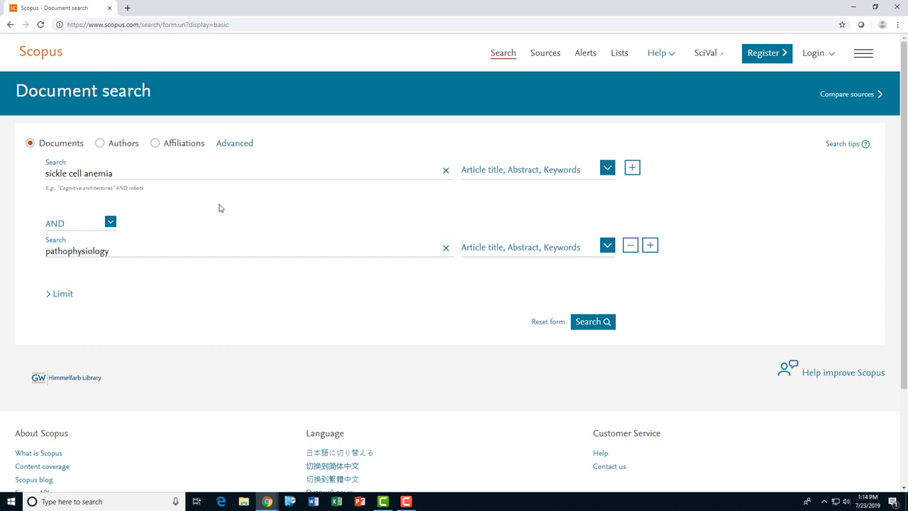
mouse_move(216, 210)
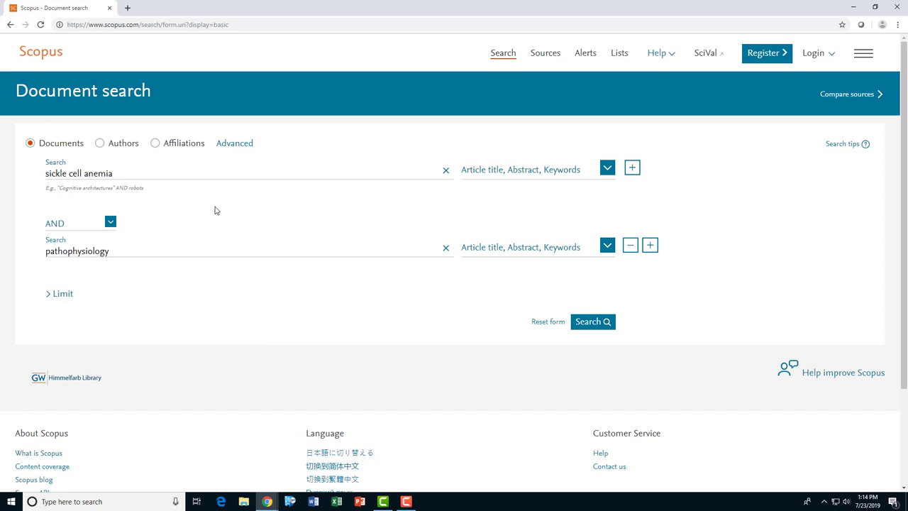
scroll(down, 3)
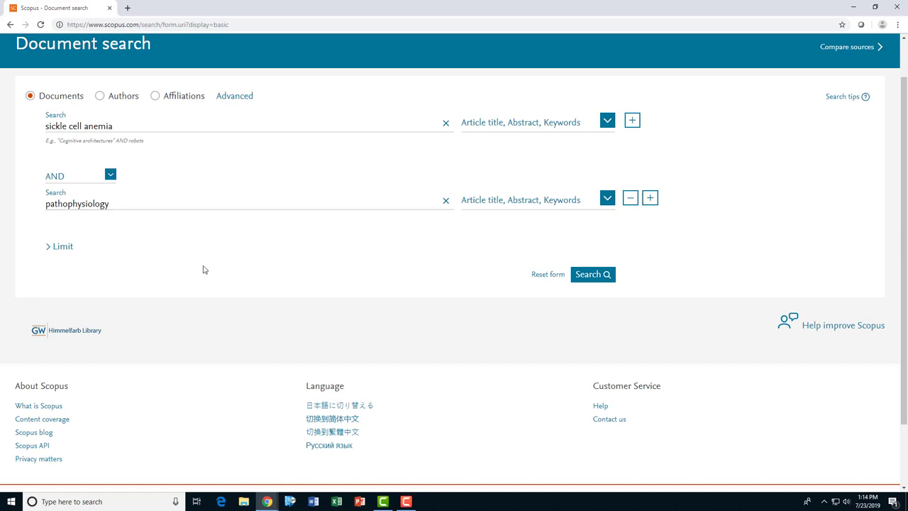
mouse_move(201, 277)
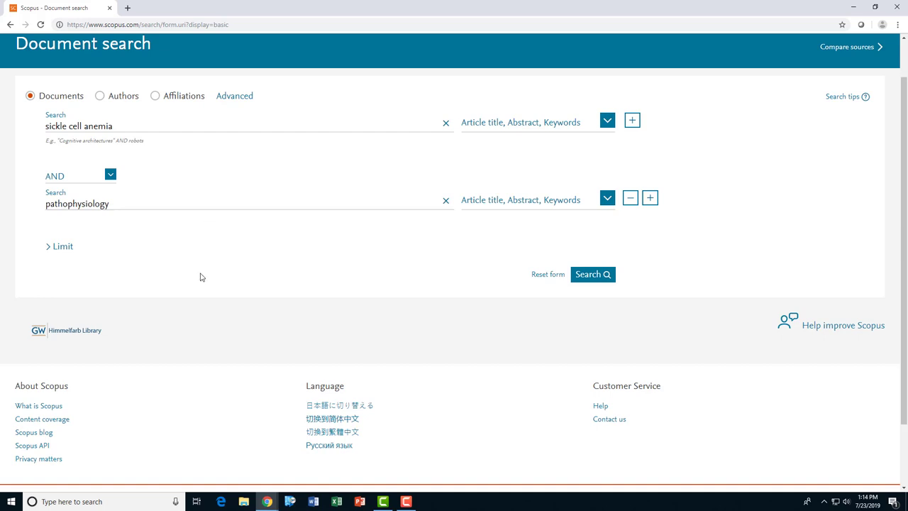
mouse_move(193, 271)
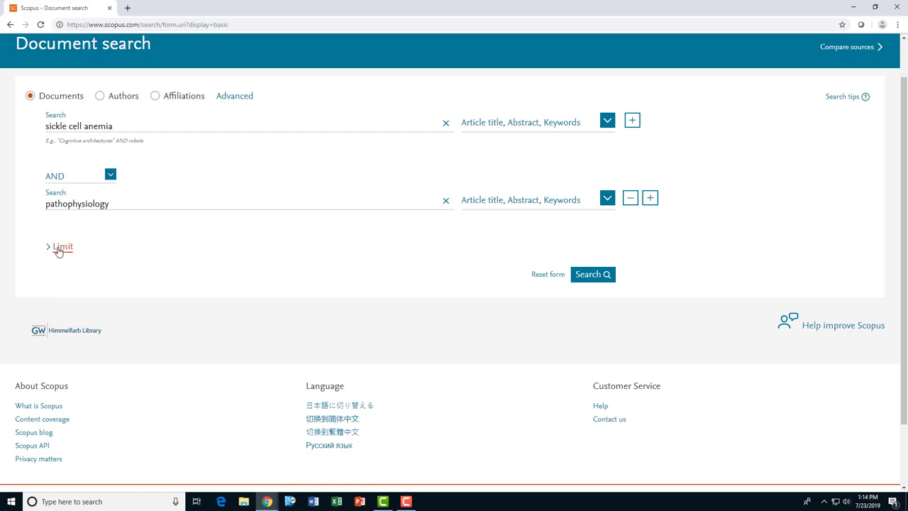
Review the search limits, keep all document types, and run the two-term search
click(64, 246)
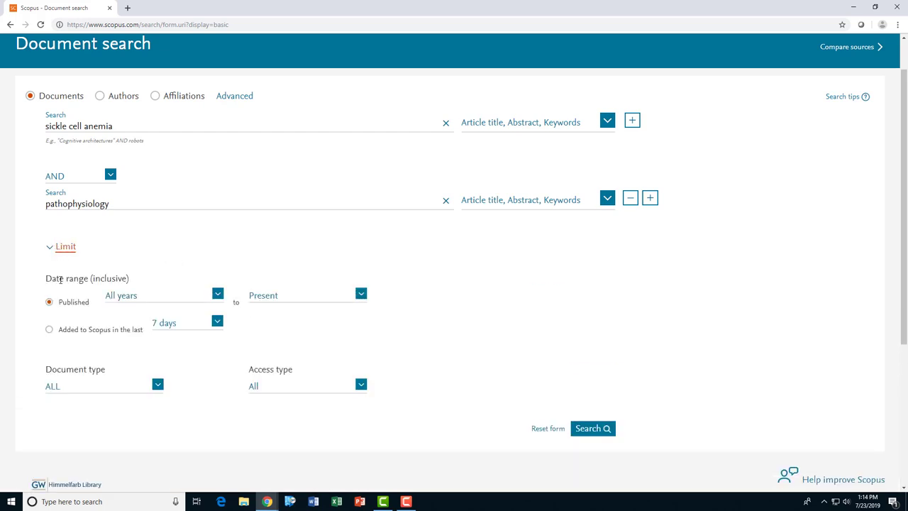
scroll(down, 3)
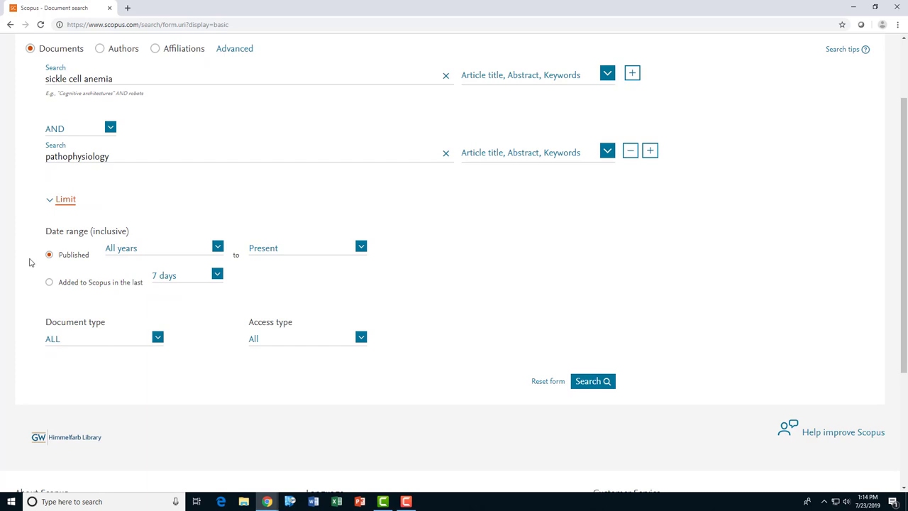
mouse_move(21, 256)
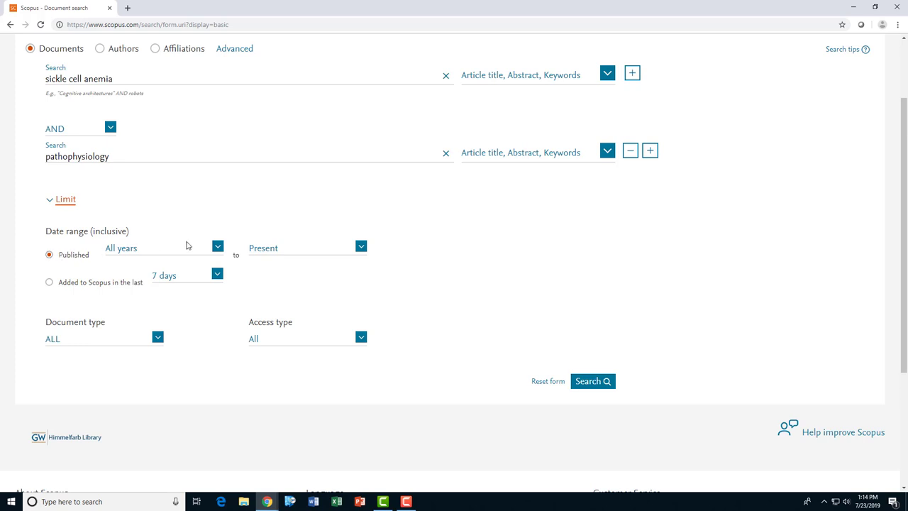
mouse_move(188, 227)
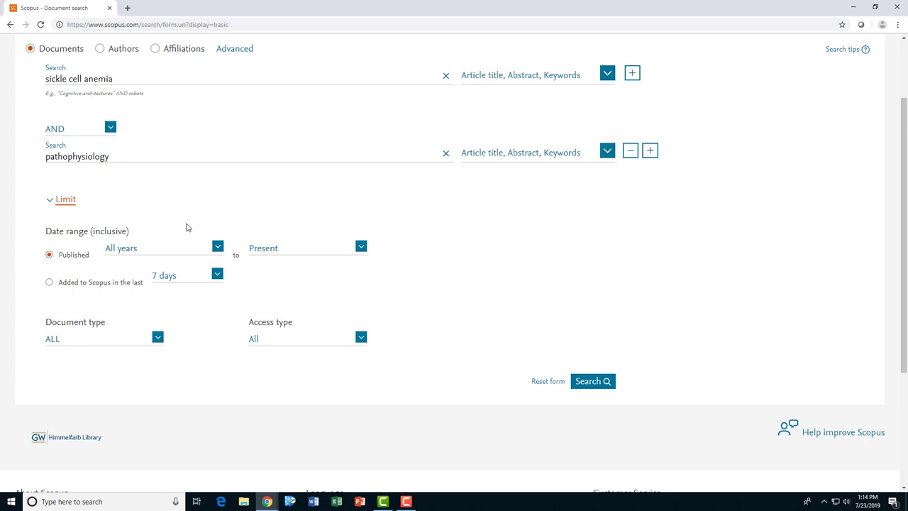
mouse_move(11, 233)
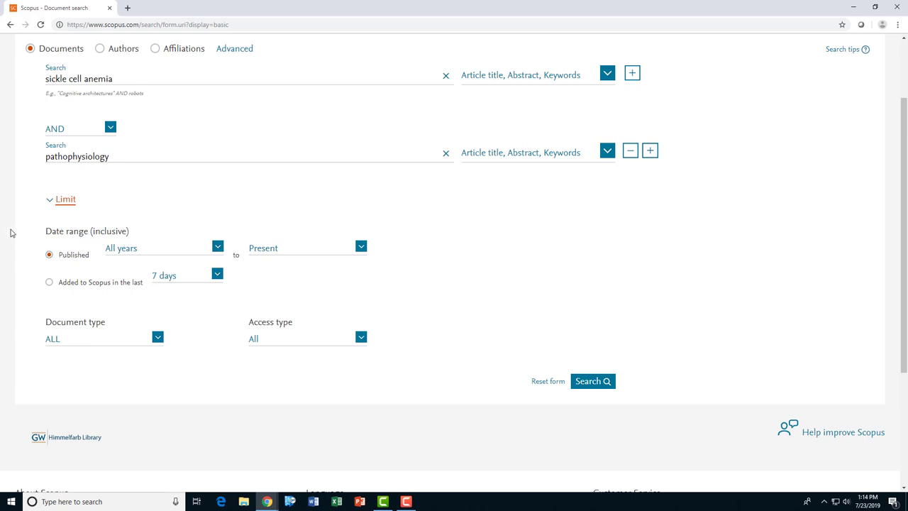
scroll(down, 3)
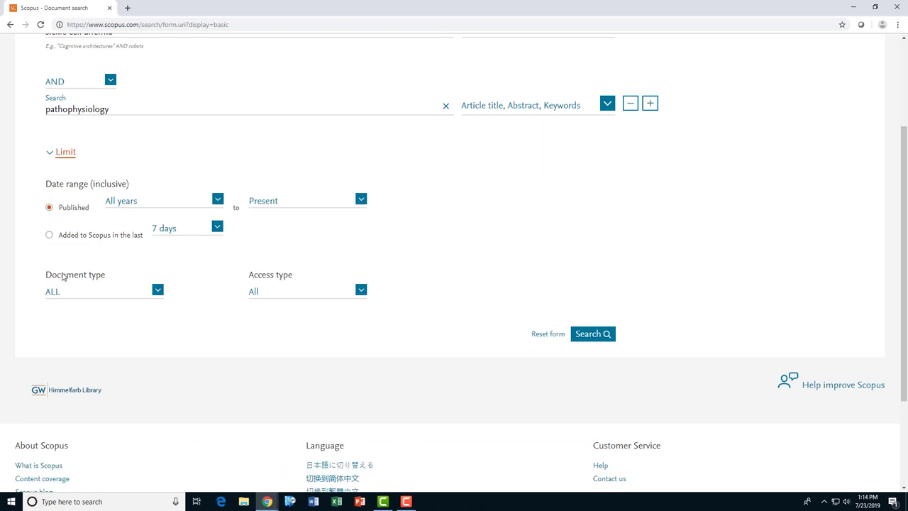
click(158, 291)
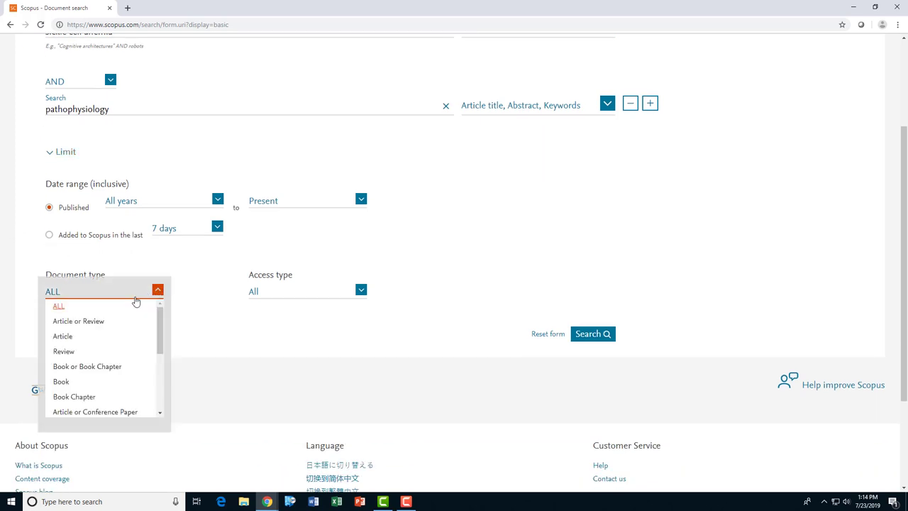
click(58, 306)
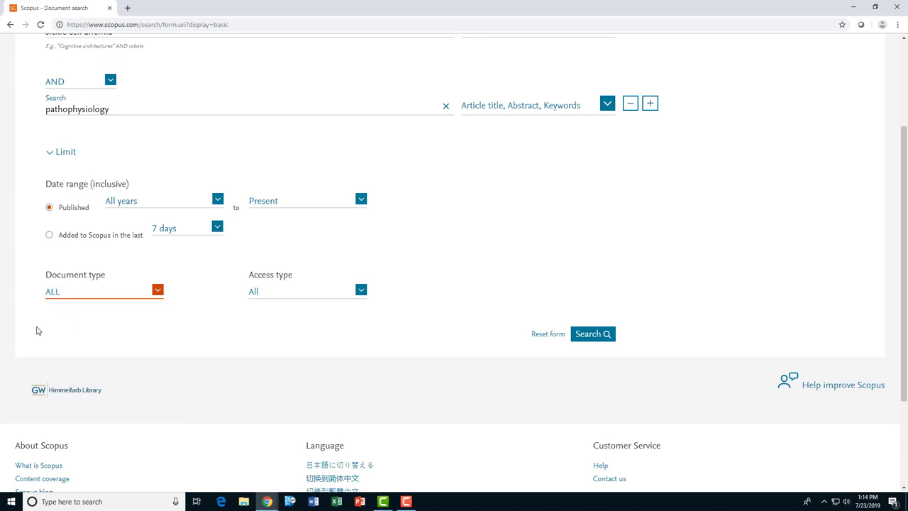
mouse_move(44, 331)
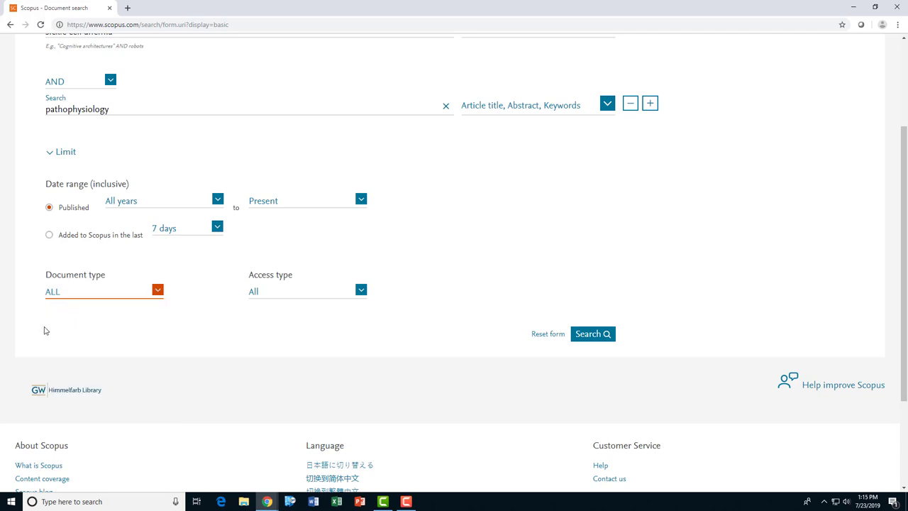
click(361, 290)
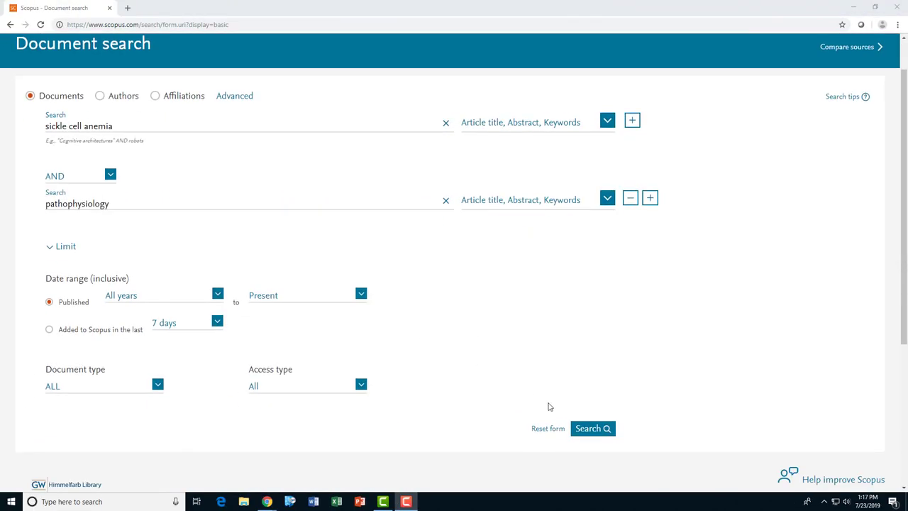
click(592, 427)
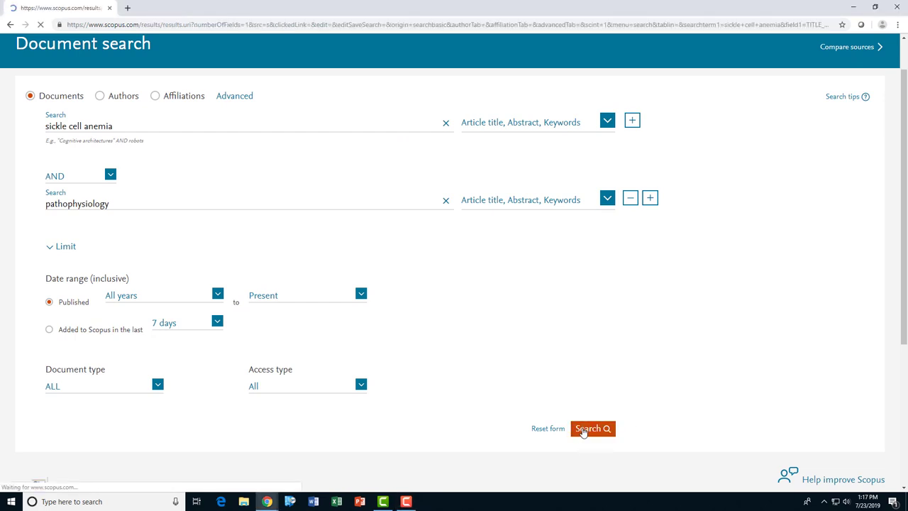
Load and scroll to the 2,551 results, sorted by newest date
click(592, 429)
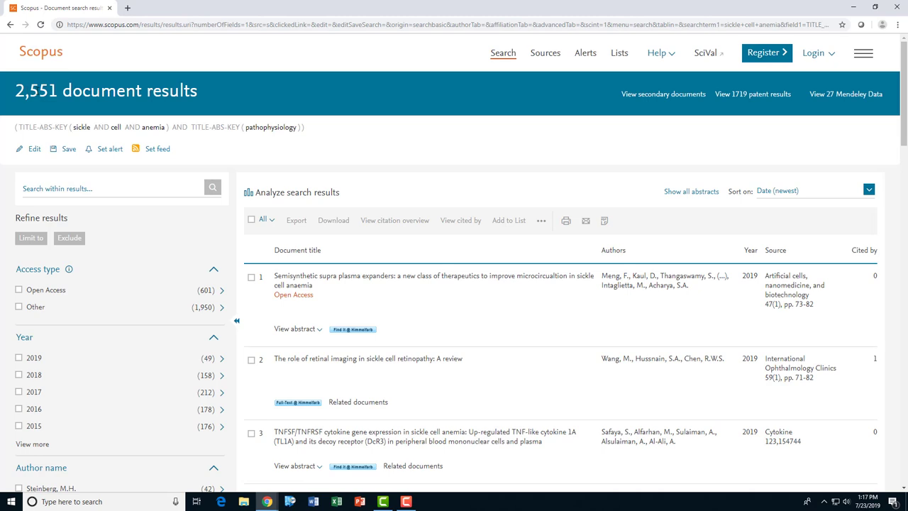
mouse_move(309, 274)
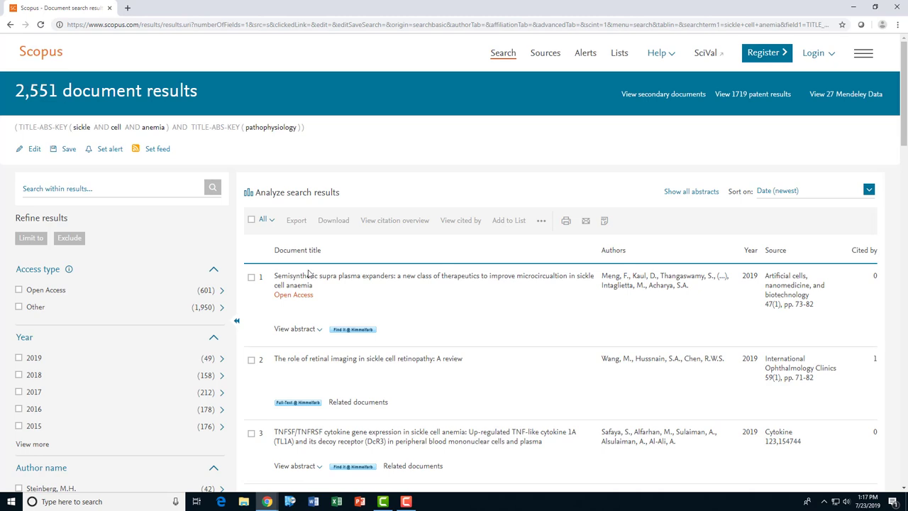
scroll(down, 3)
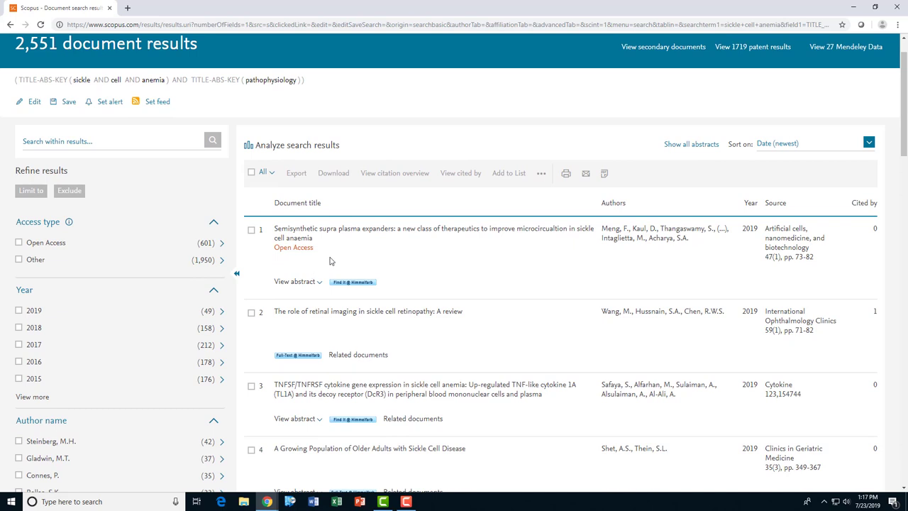
mouse_move(340, 238)
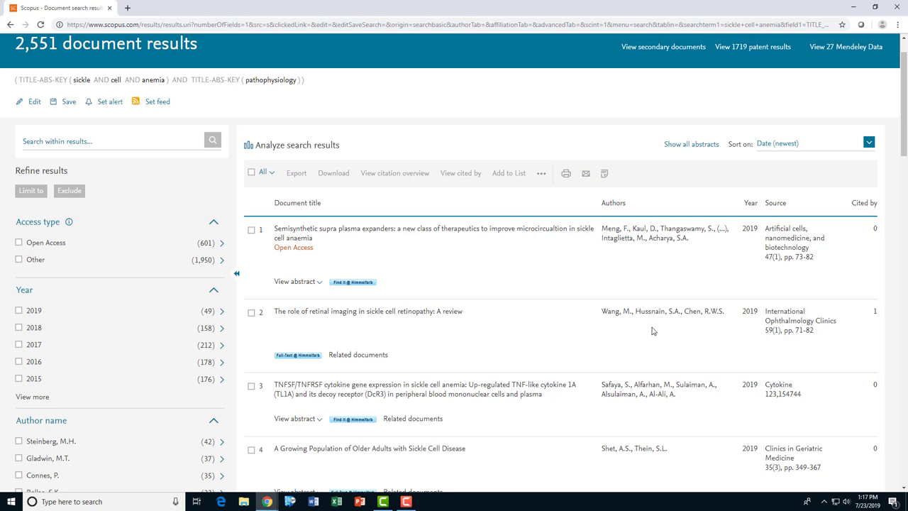
mouse_move(646, 329)
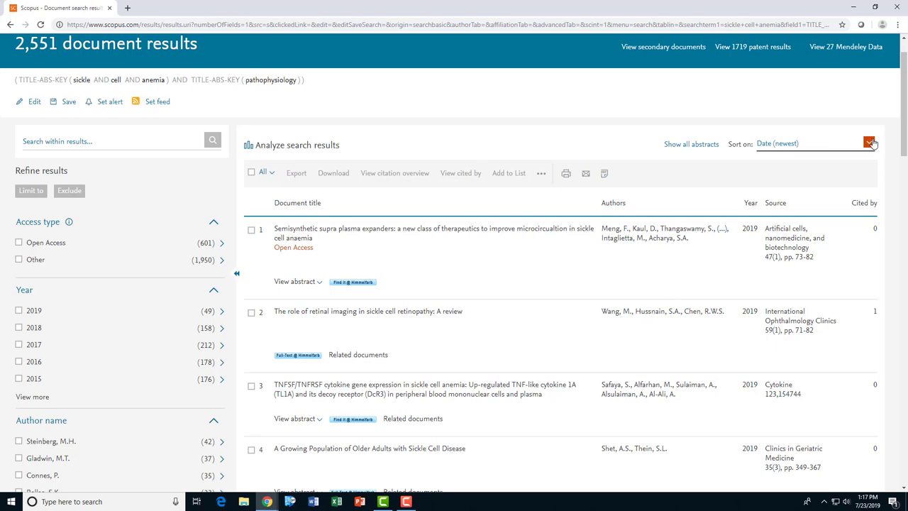
click(870, 143)
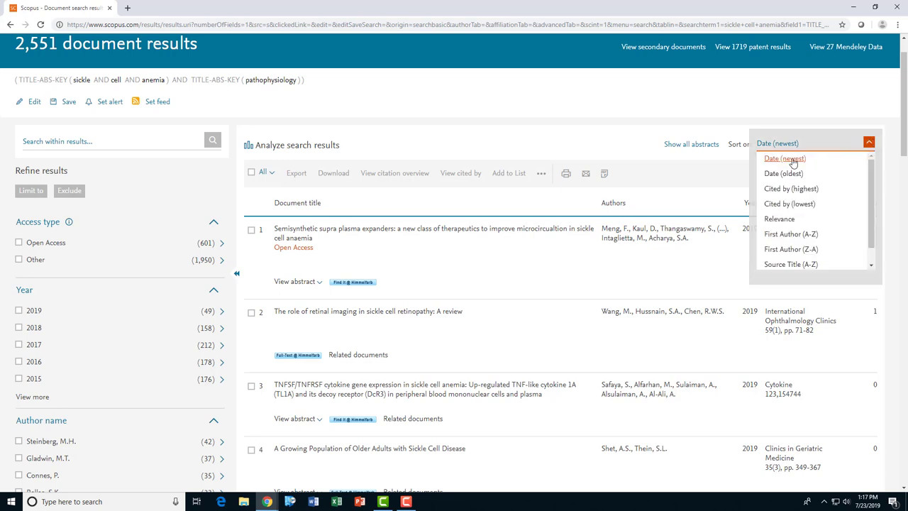
mouse_move(644, 126)
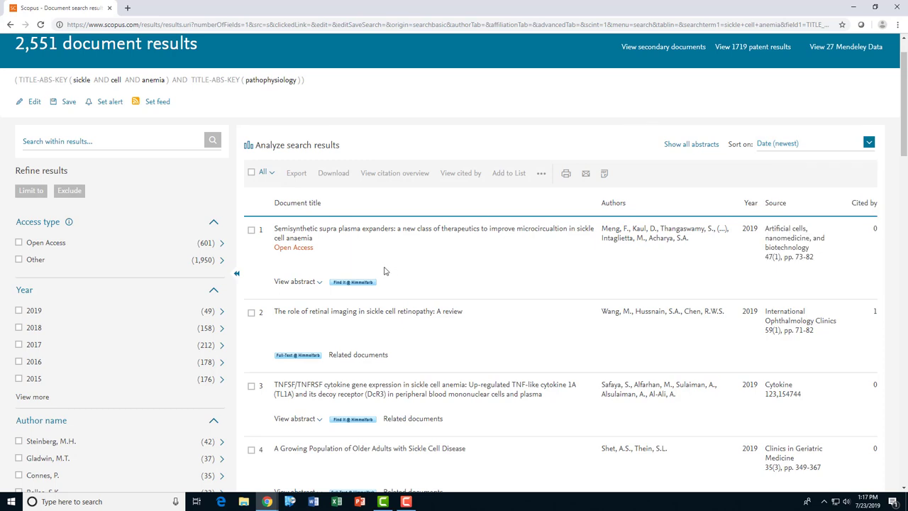
mouse_move(104, 303)
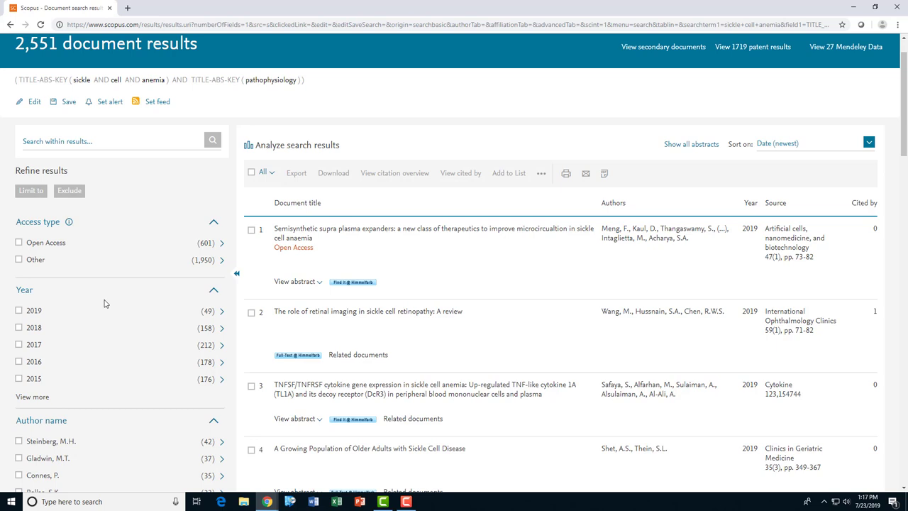
scroll(down, 3)
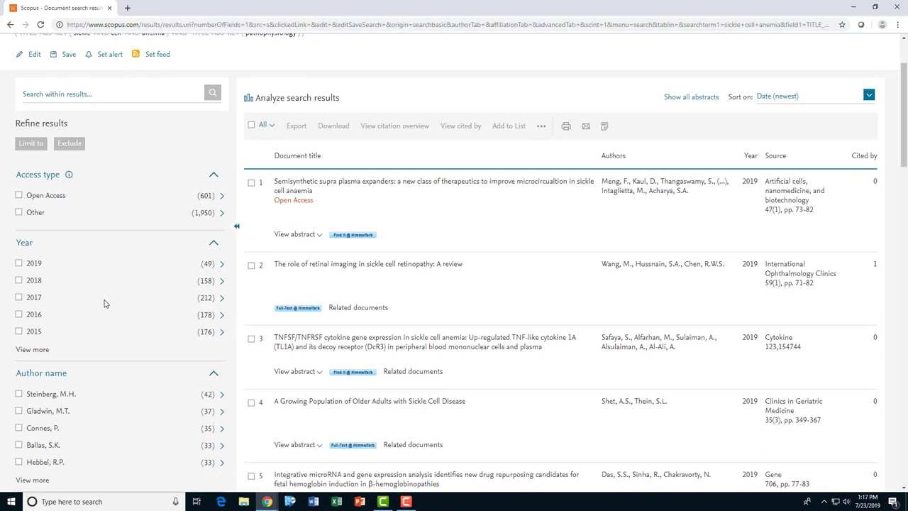
scroll(down, 3)
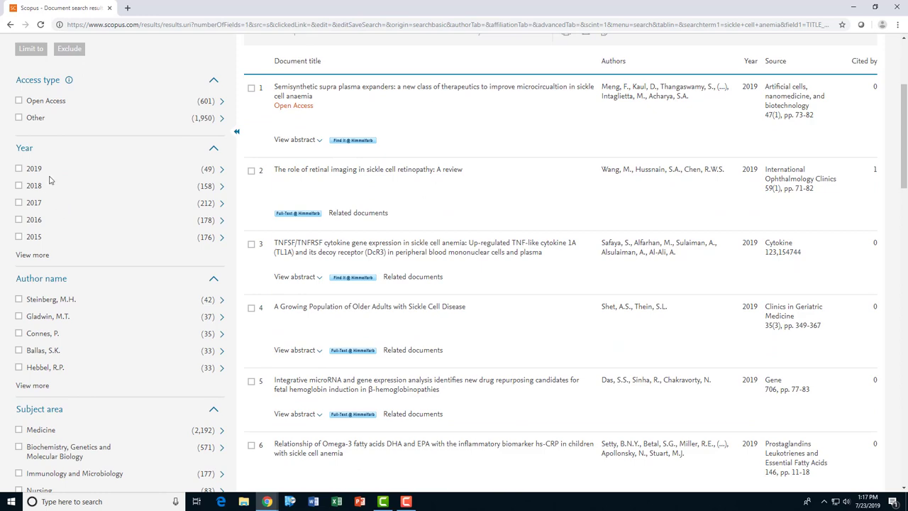
scroll(down, 3)
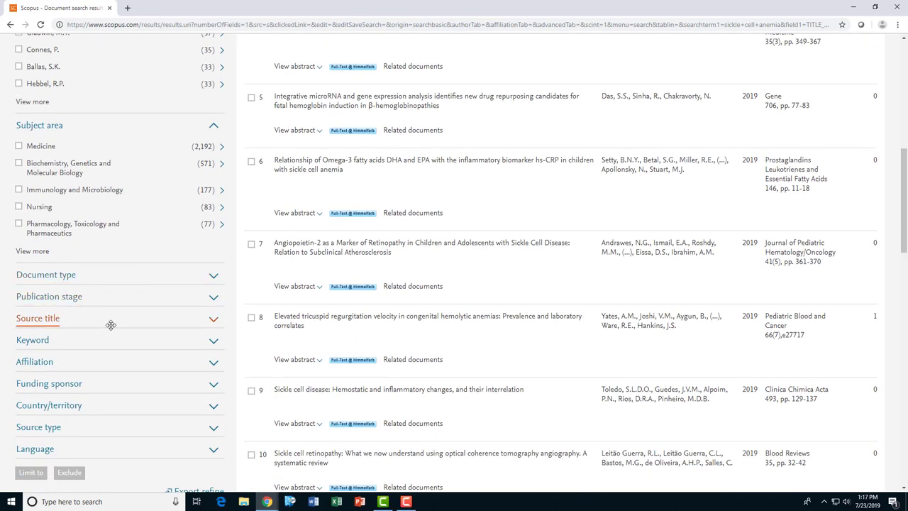
mouse_move(139, 369)
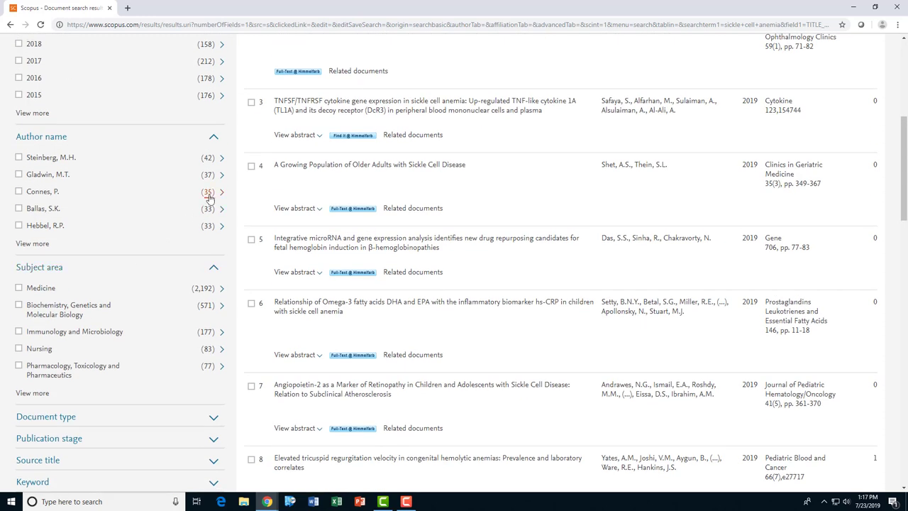
mouse_move(207, 198)
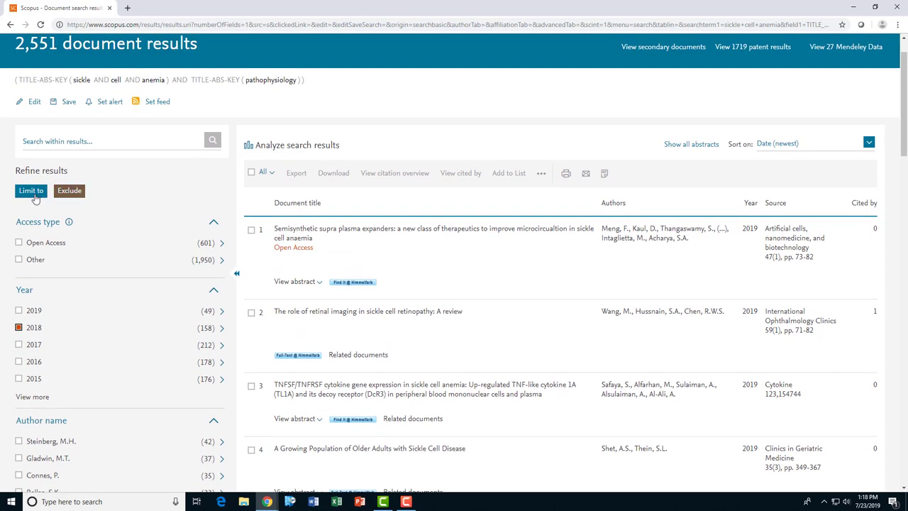
mouse_move(68, 190)
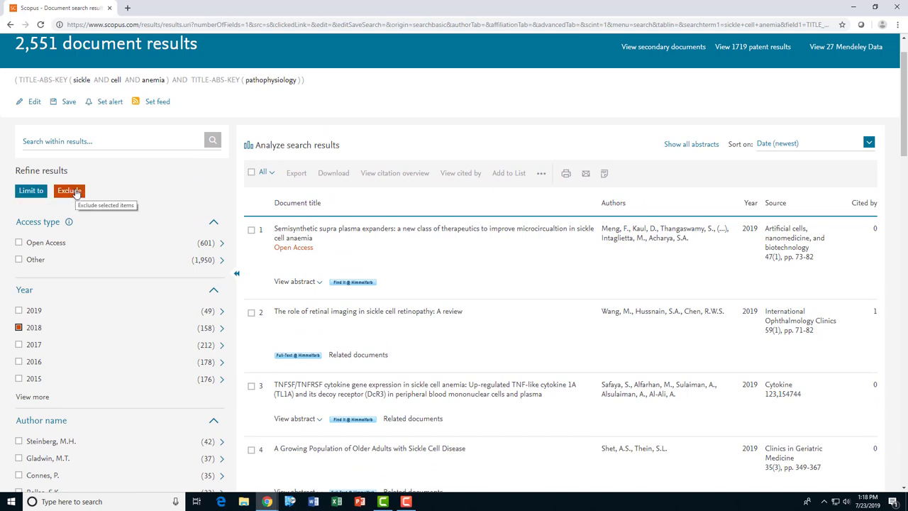
mouse_move(30, 191)
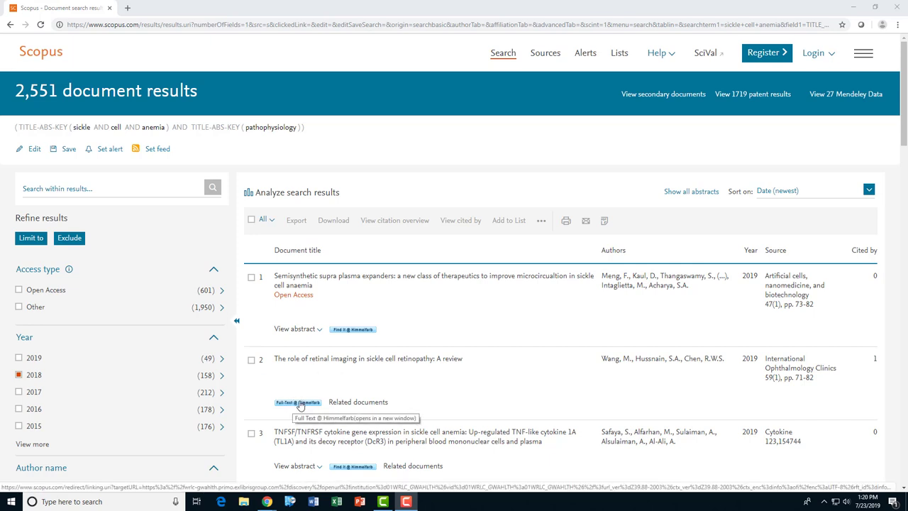
mouse_move(344, 339)
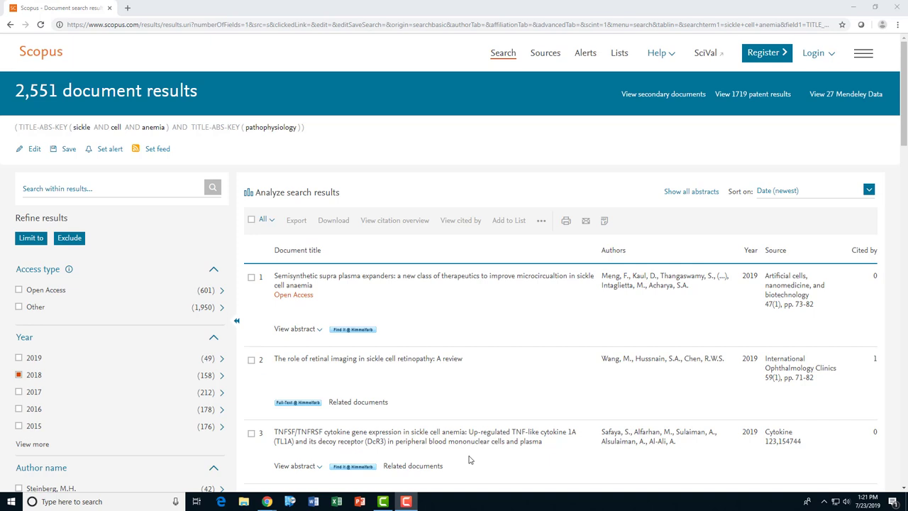
scroll(down, 3)
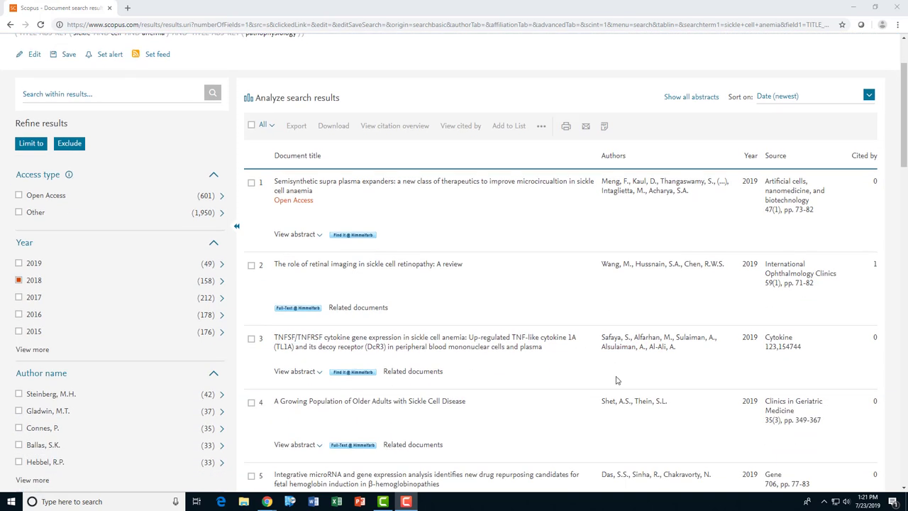
mouse_move(527, 301)
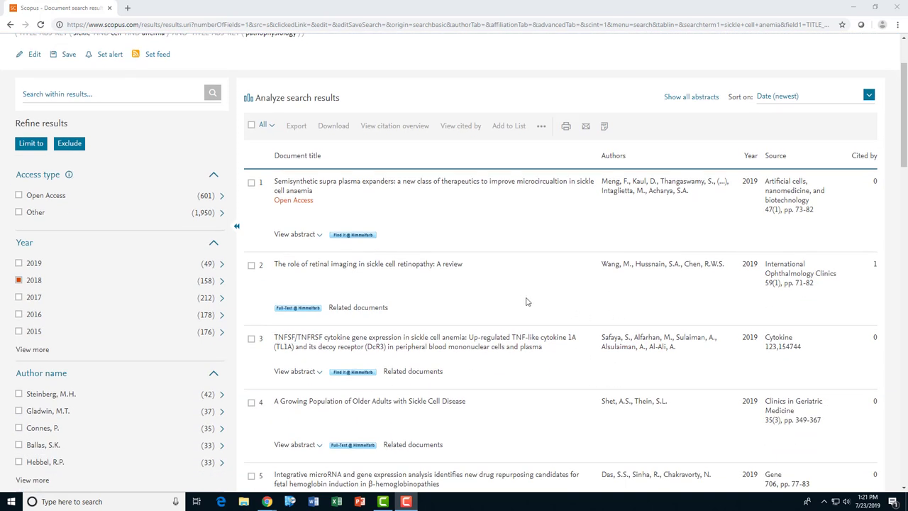
mouse_move(518, 294)
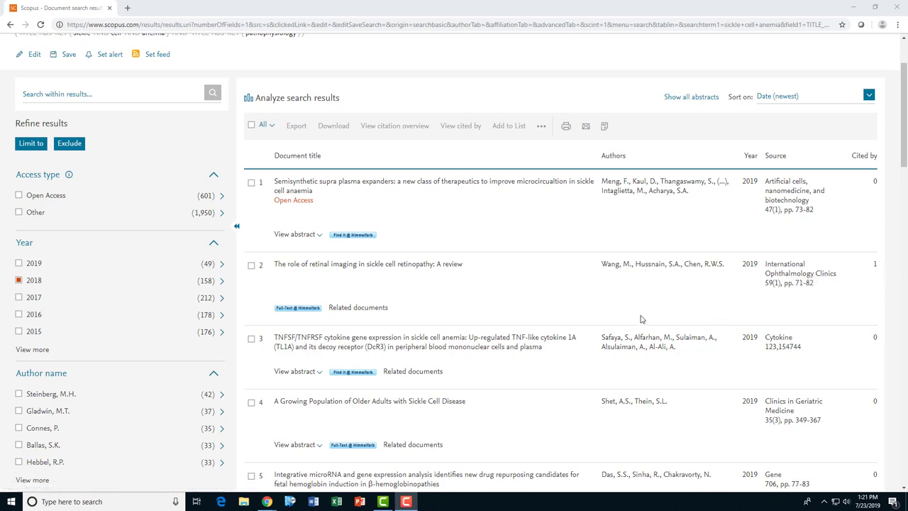
mouse_move(496, 291)
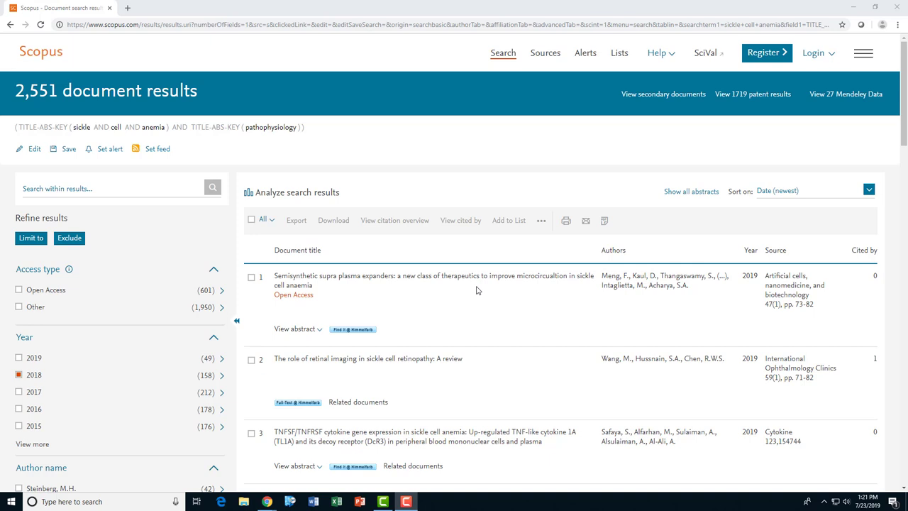
mouse_move(263, 286)
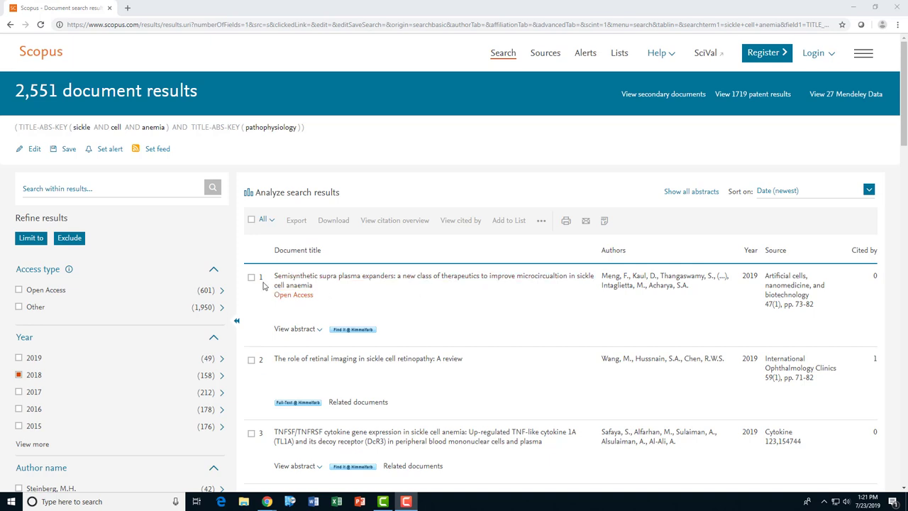
Tick the supra plasma expanders article and the retinal imaging review
click(251, 277)
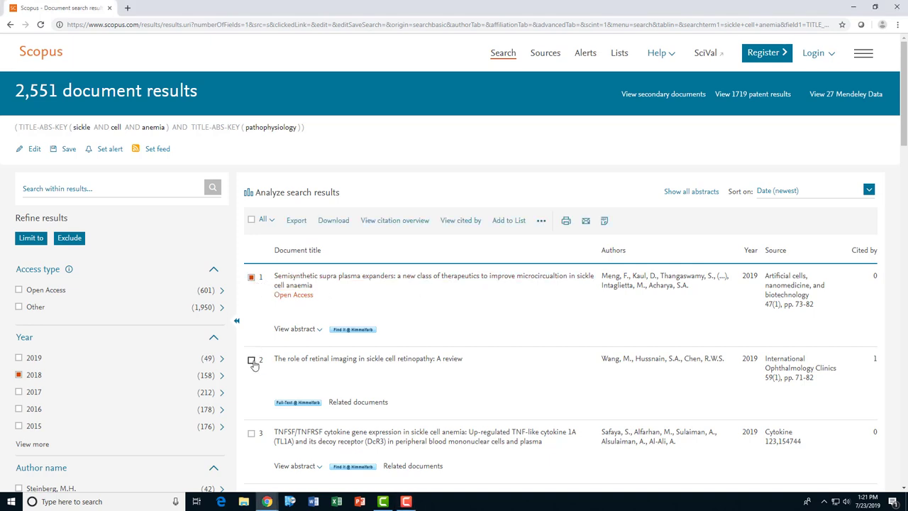
click(252, 360)
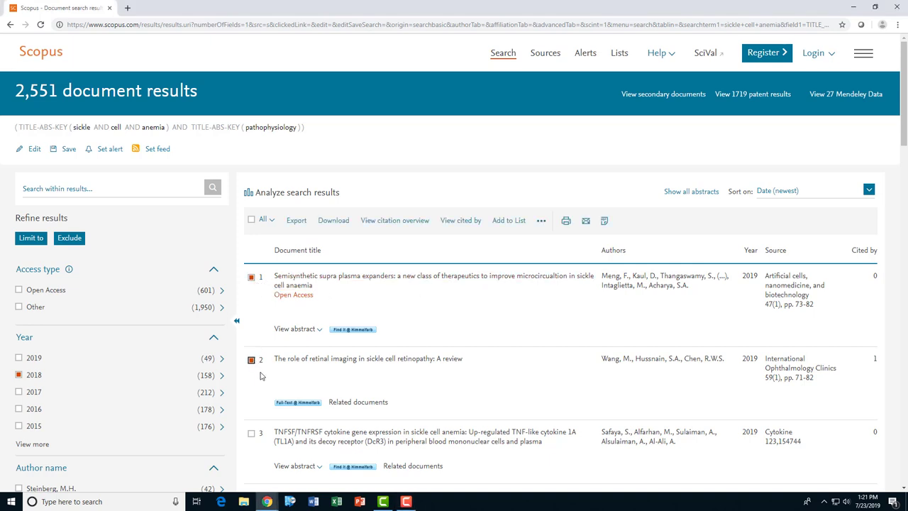
mouse_move(259, 351)
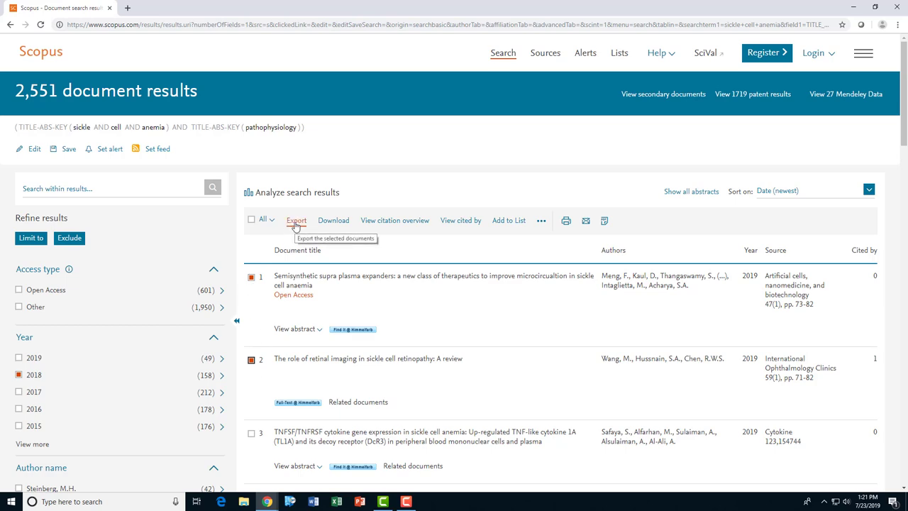
Export the two articles to RefWorks, including bibliographical information
click(296, 220)
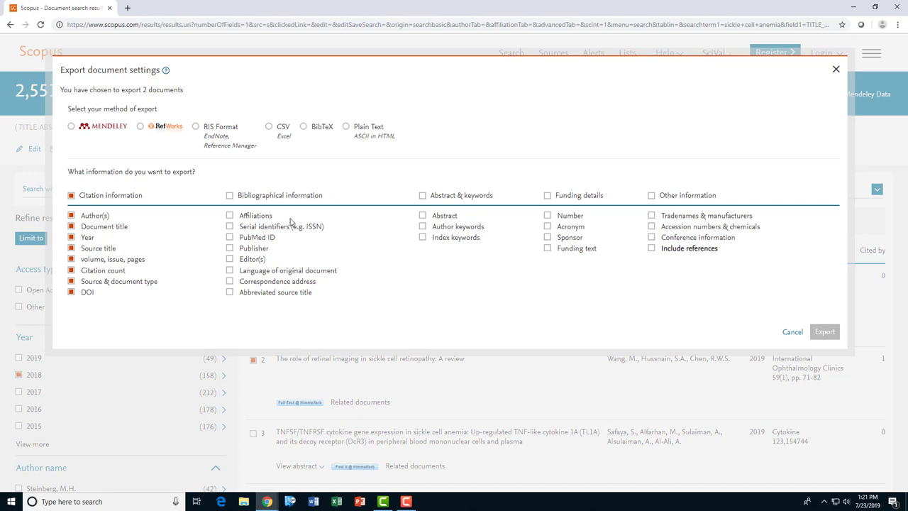
mouse_move(96, 140)
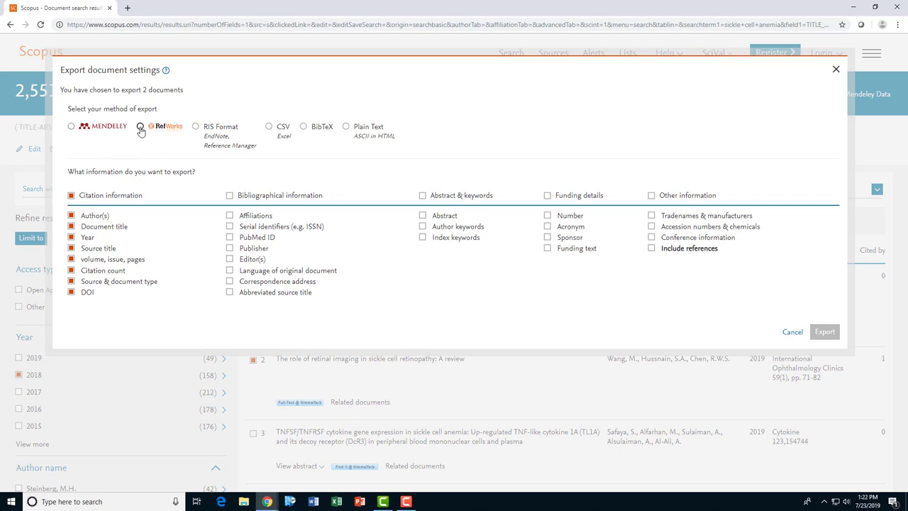
click(140, 126)
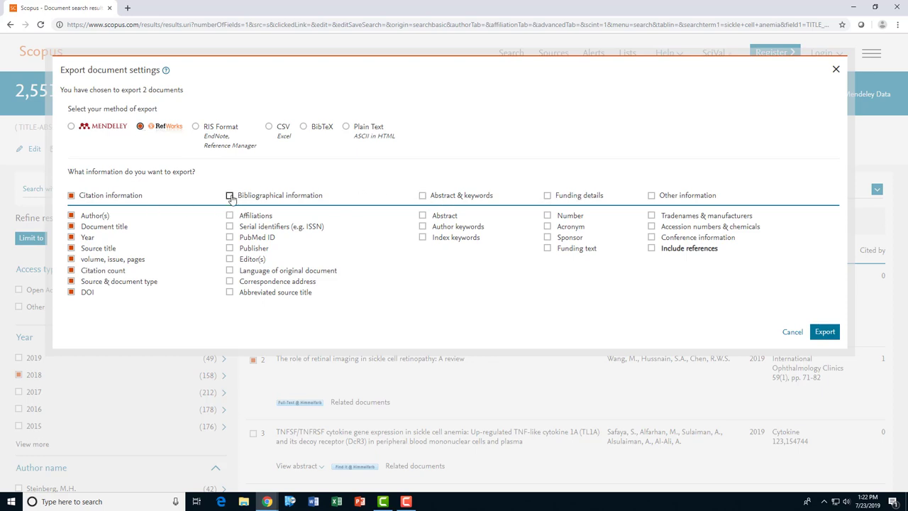
click(230, 195)
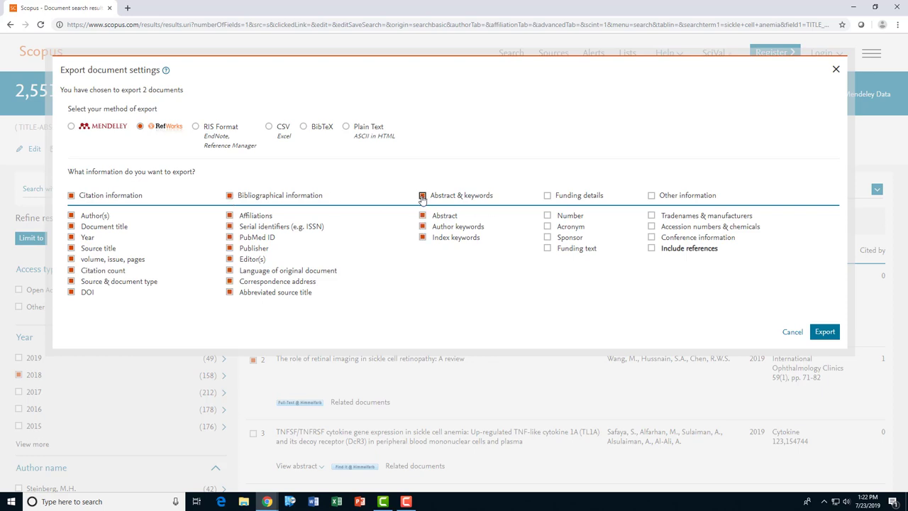